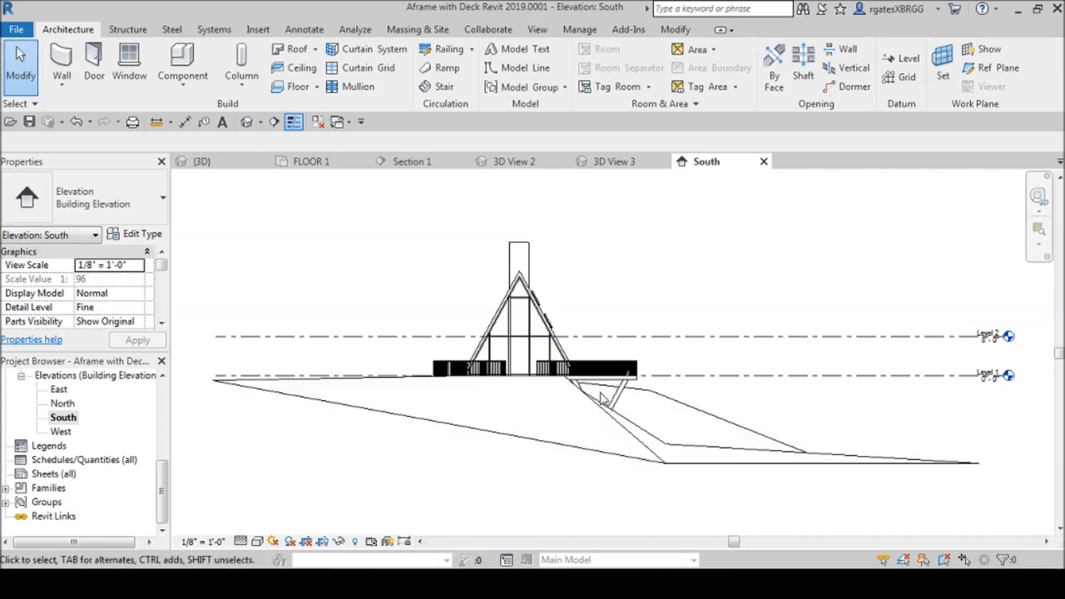
mouse_move(623, 446)
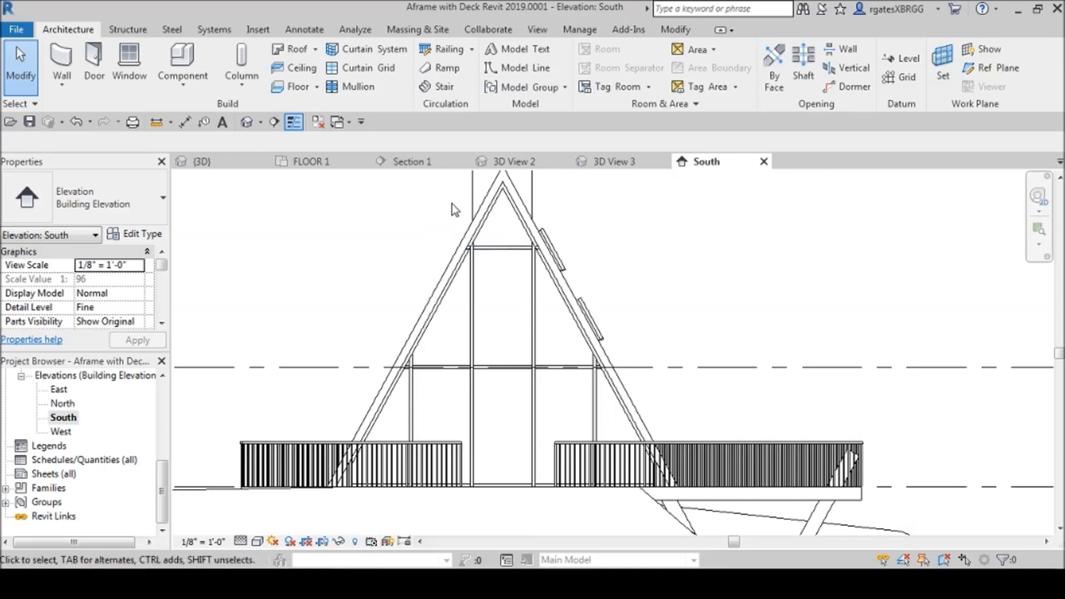
Open the default {3D} view of the 1mull model and orbit in on the curtain wall.
click(803, 160)
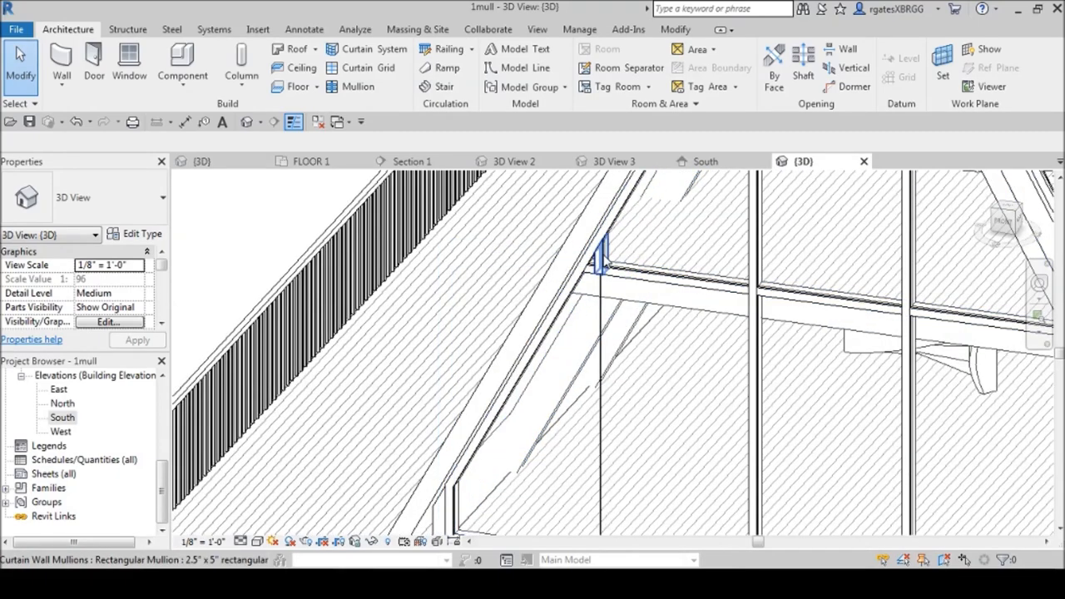
click(601, 253)
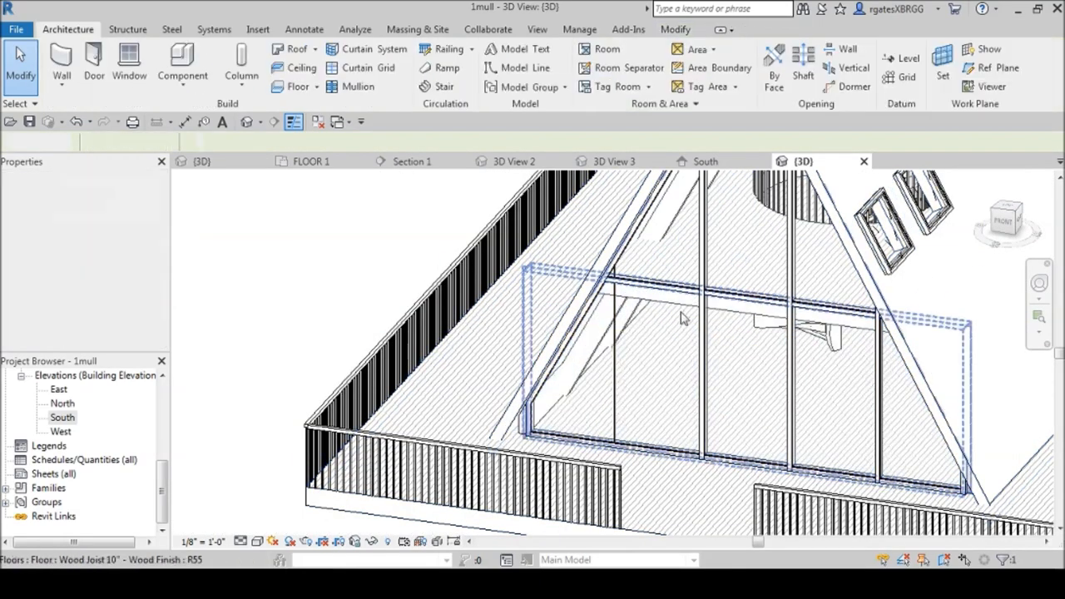
click(701, 374)
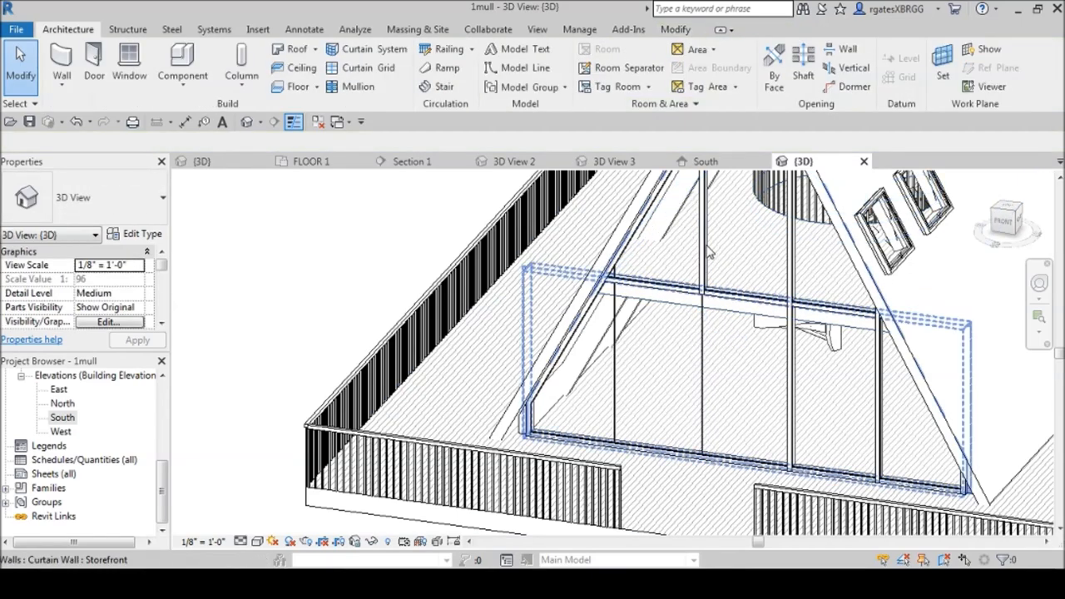
click(749, 383)
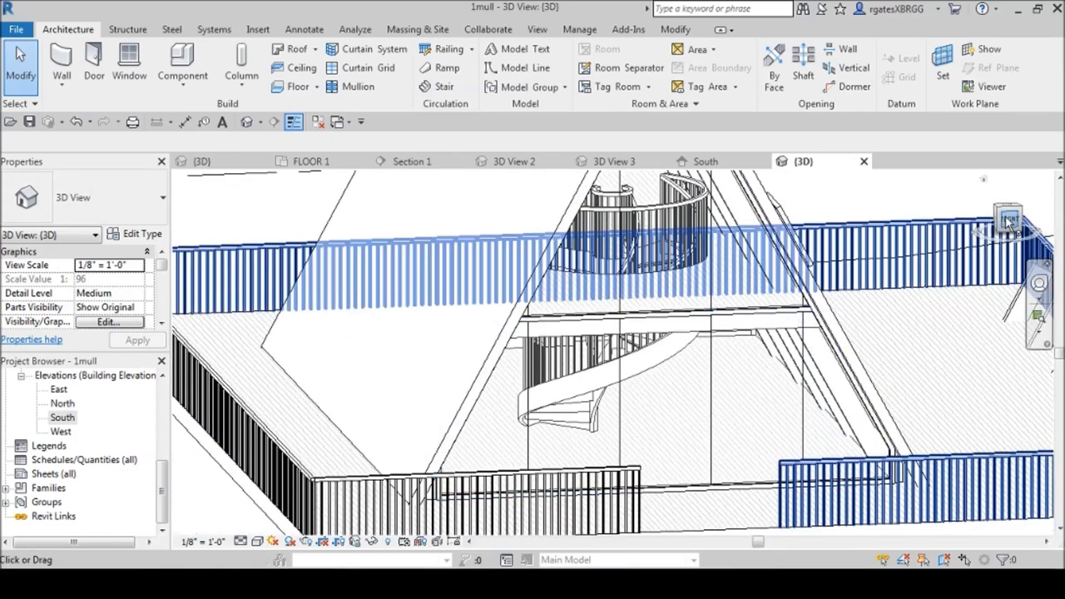
Switch to the Front view and unpin the vertical curtain grid lines so they become Independent.
click(1006, 218)
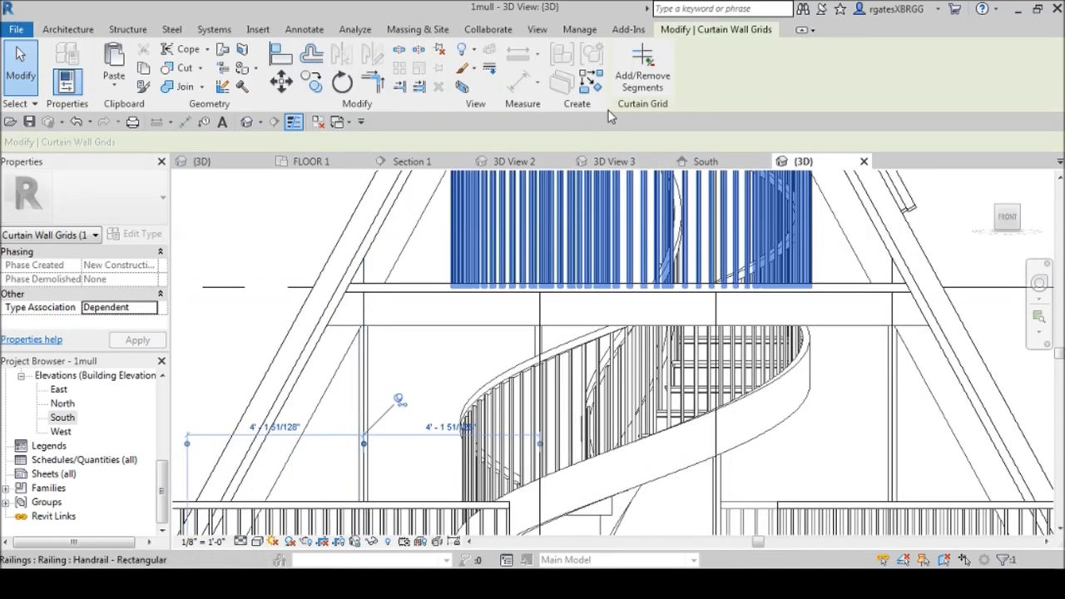
click(402, 375)
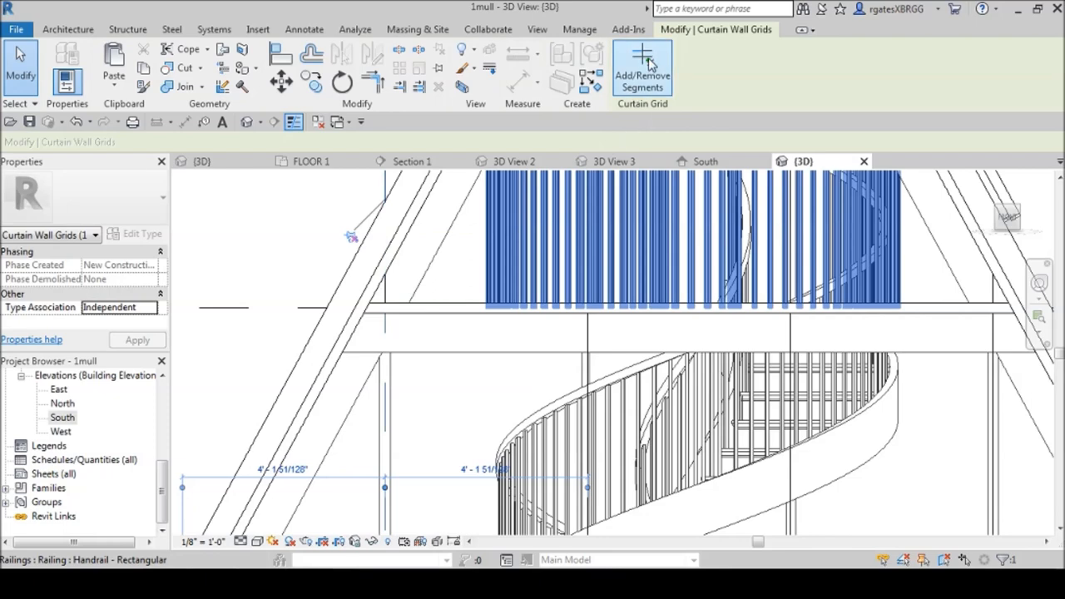
click(642, 69)
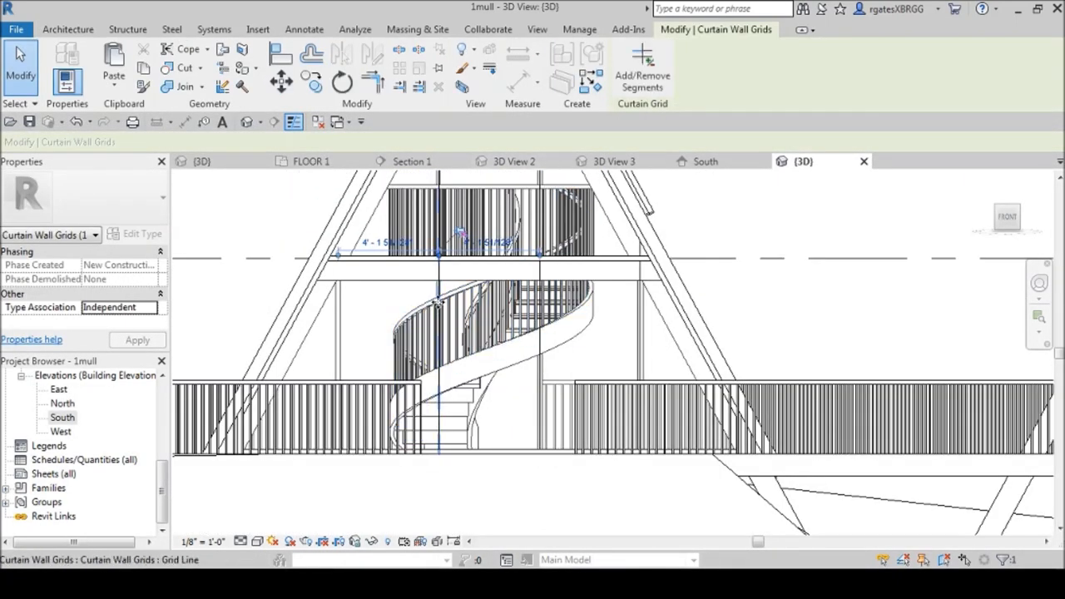
click(641, 67)
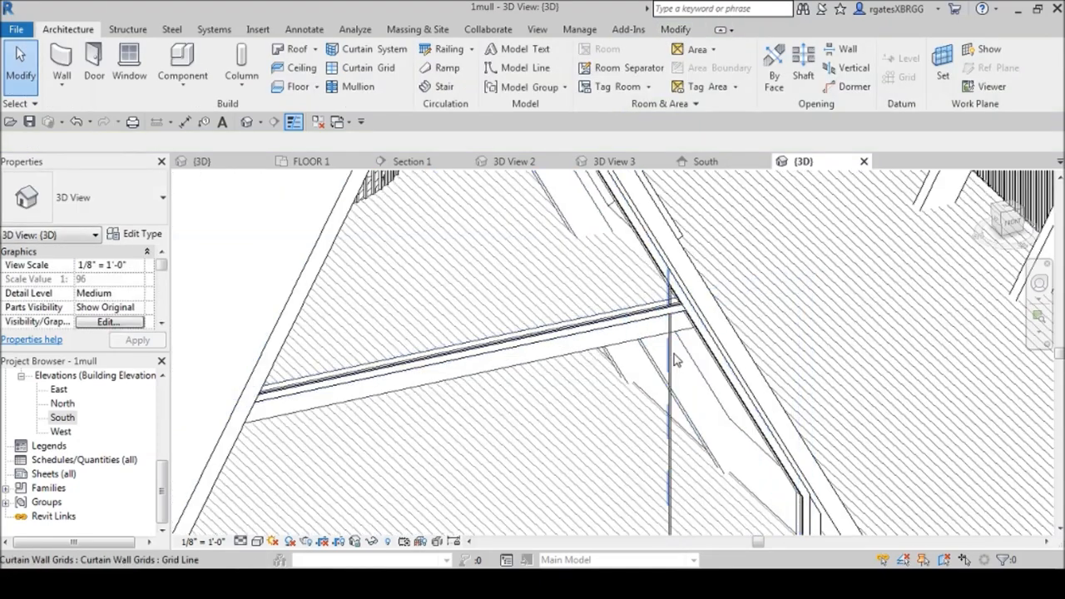
From the Front view, place a vertical curtain grid line at the glass wall's centre and select it.
click(668, 332)
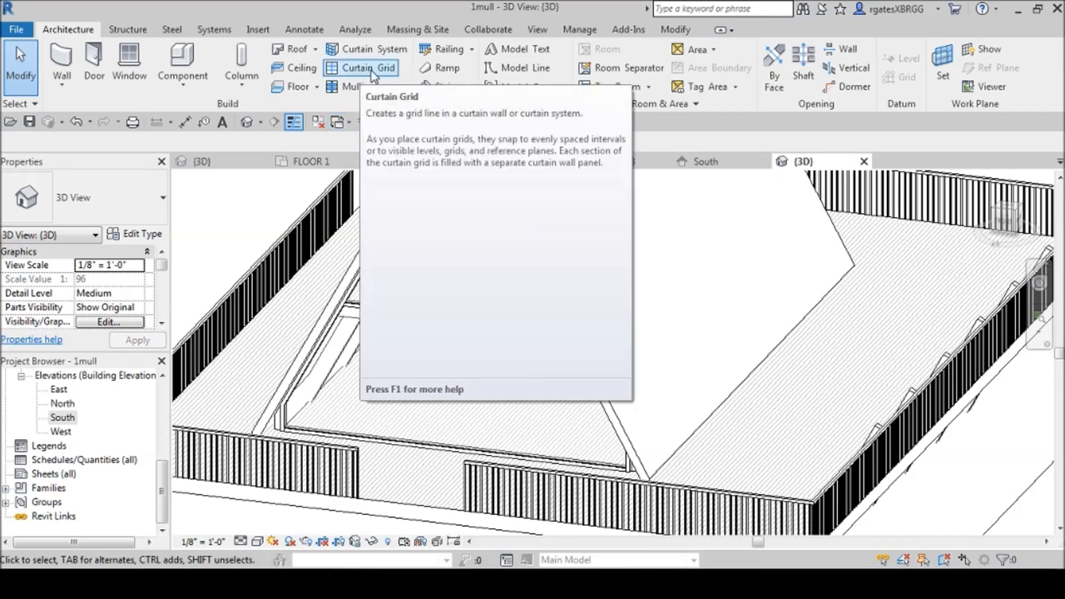
click(361, 67)
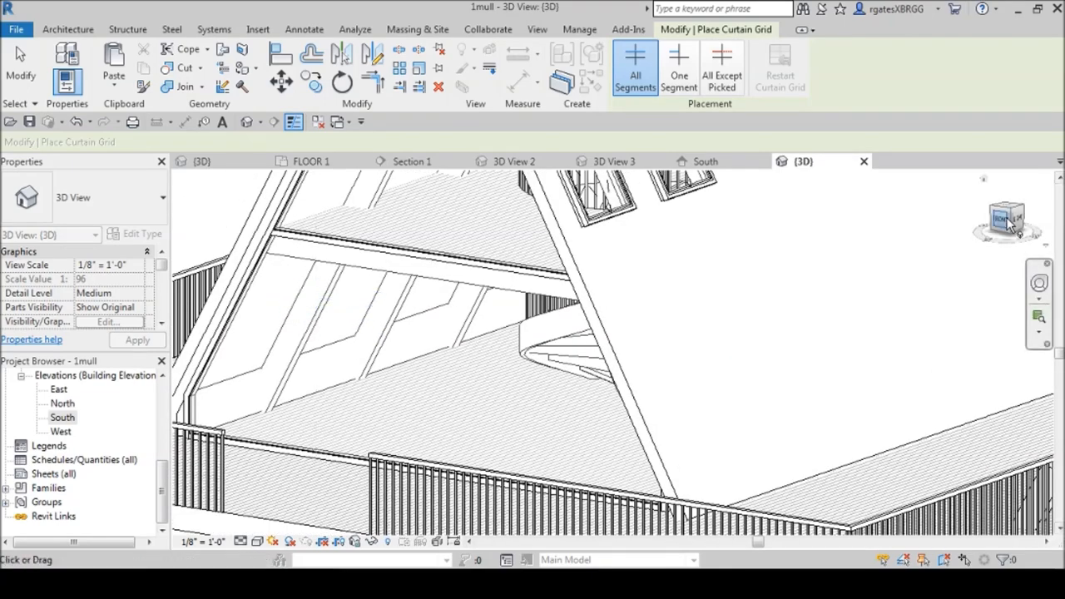
click(1006, 218)
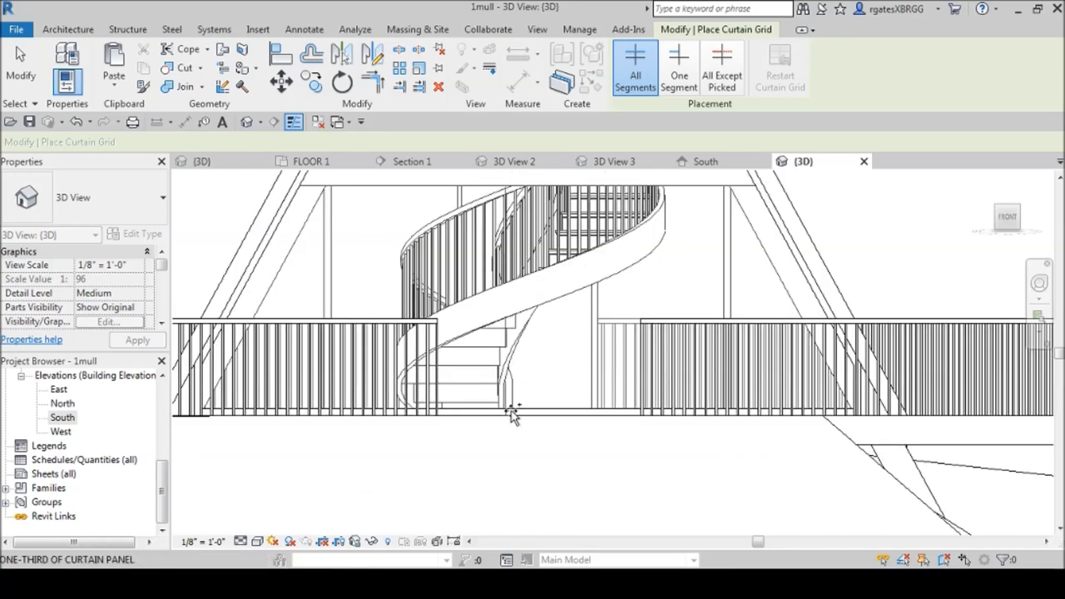
click(516, 412)
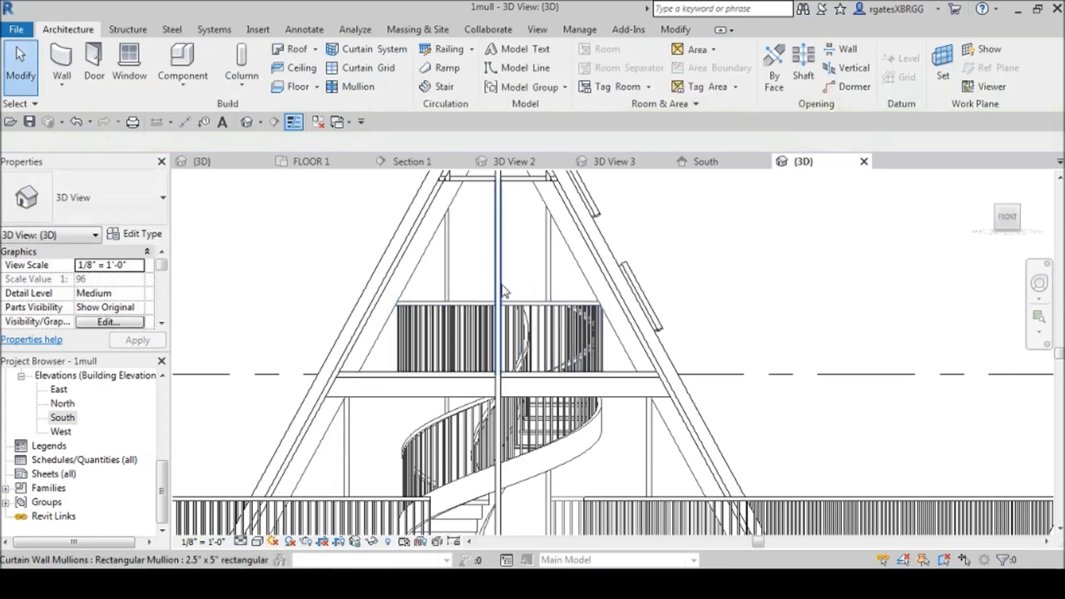
click(499, 324)
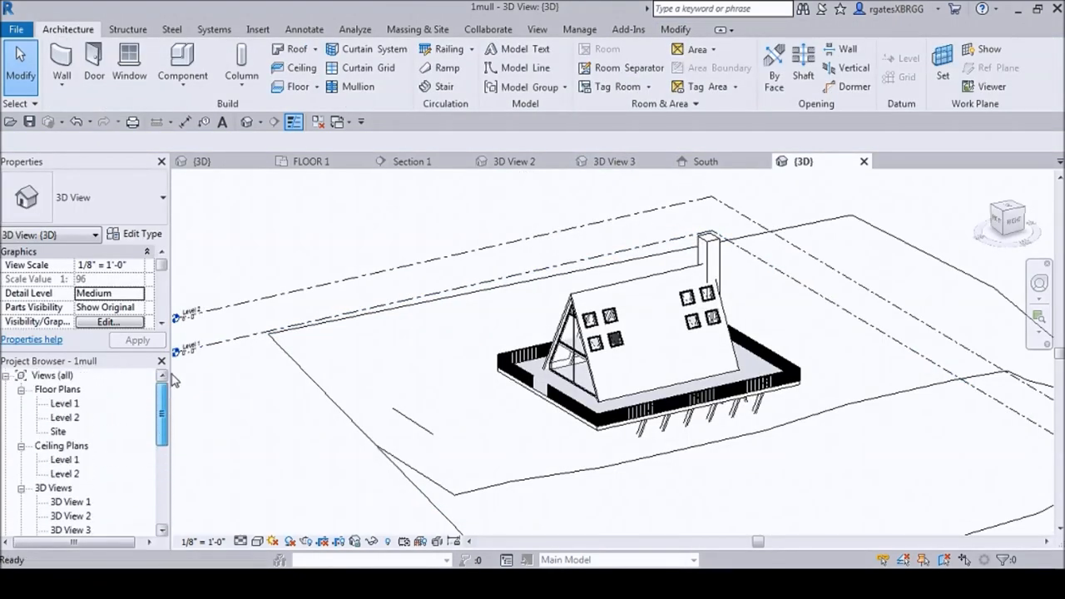
From the Level 1 floor plan, cut a section through the A-frame house.
double_click(63, 403)
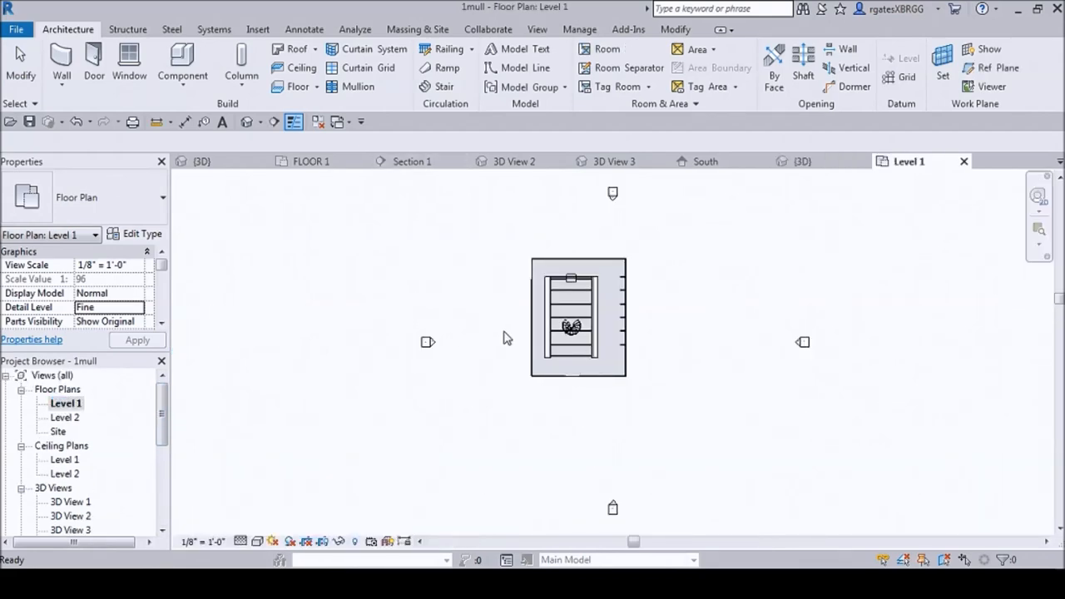
click(275, 121)
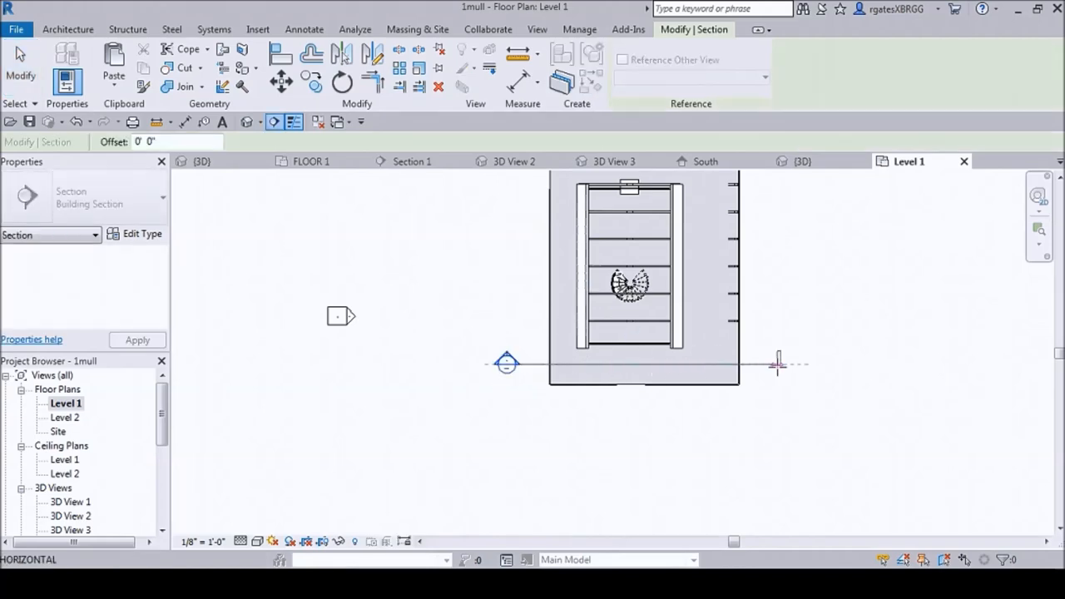
click(68, 29)
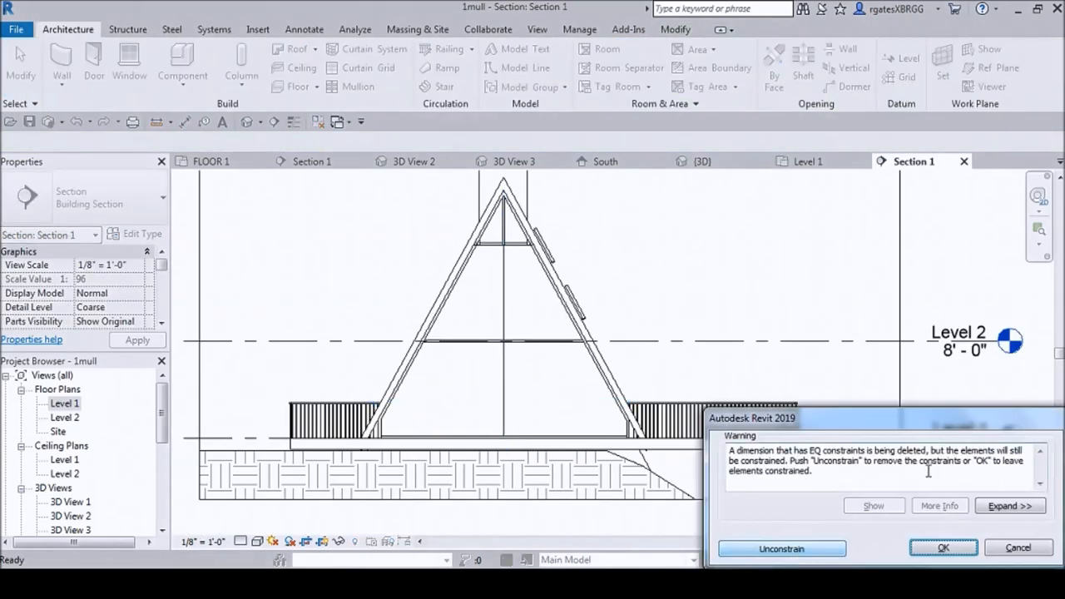
click(943, 547)
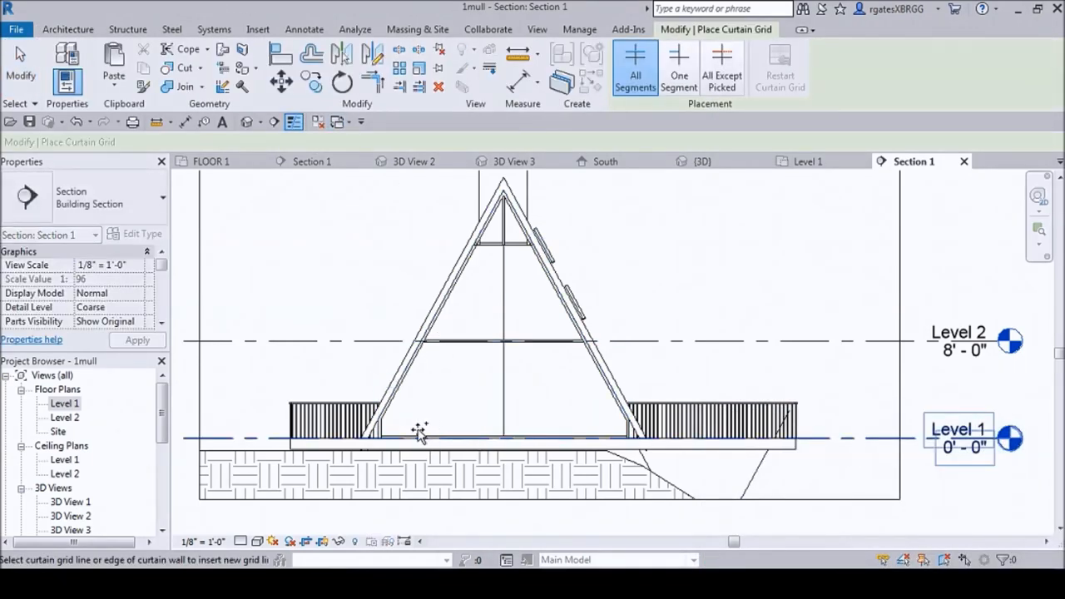
Dimension the vertical grid lines as equal, then remove the equality constraint.
click(424, 416)
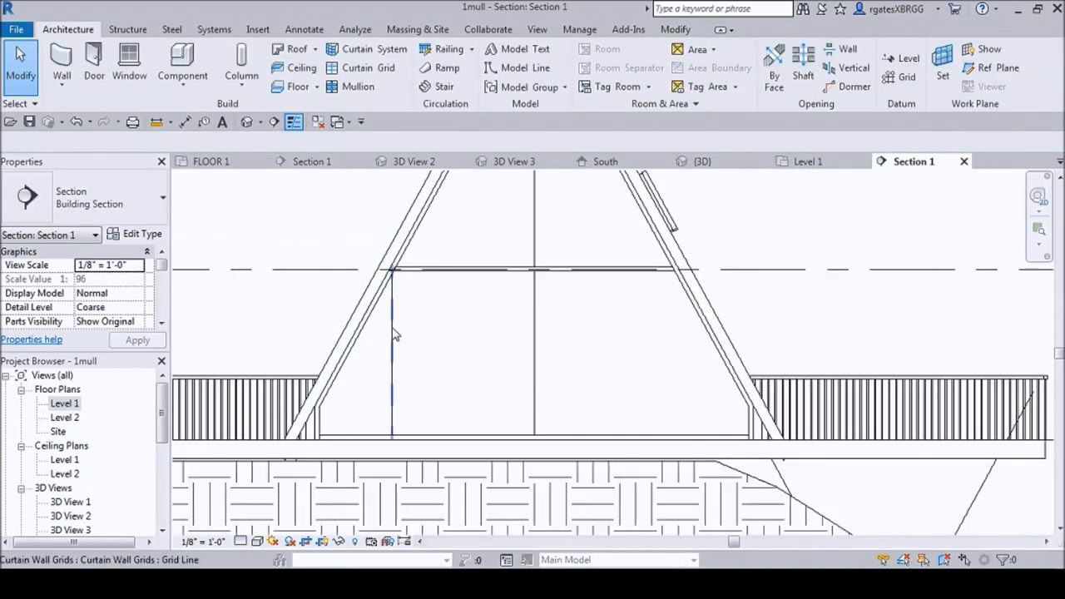
click(204, 122)
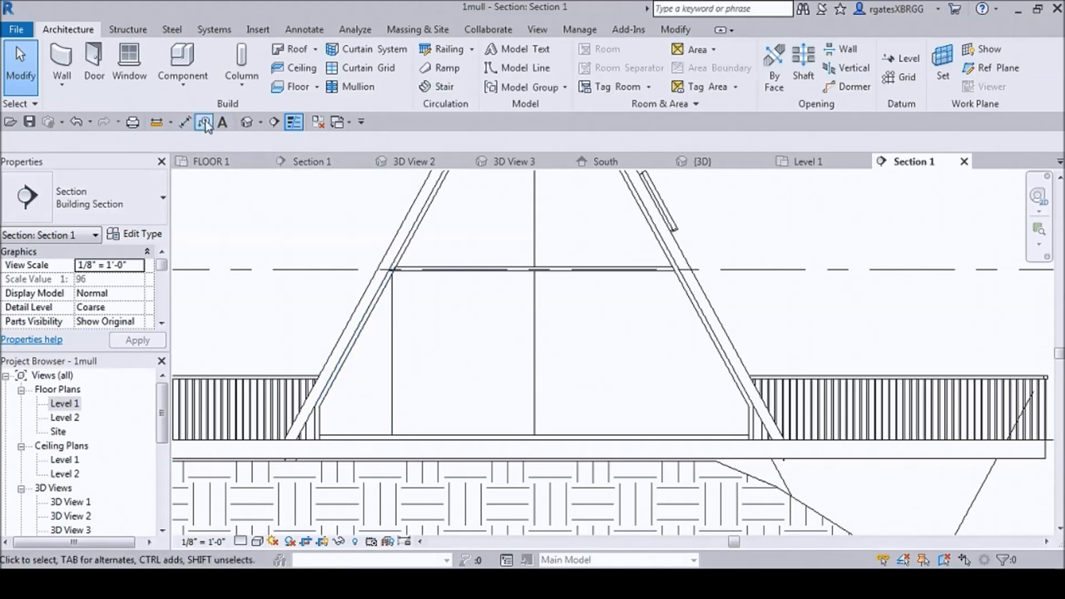
click(204, 122)
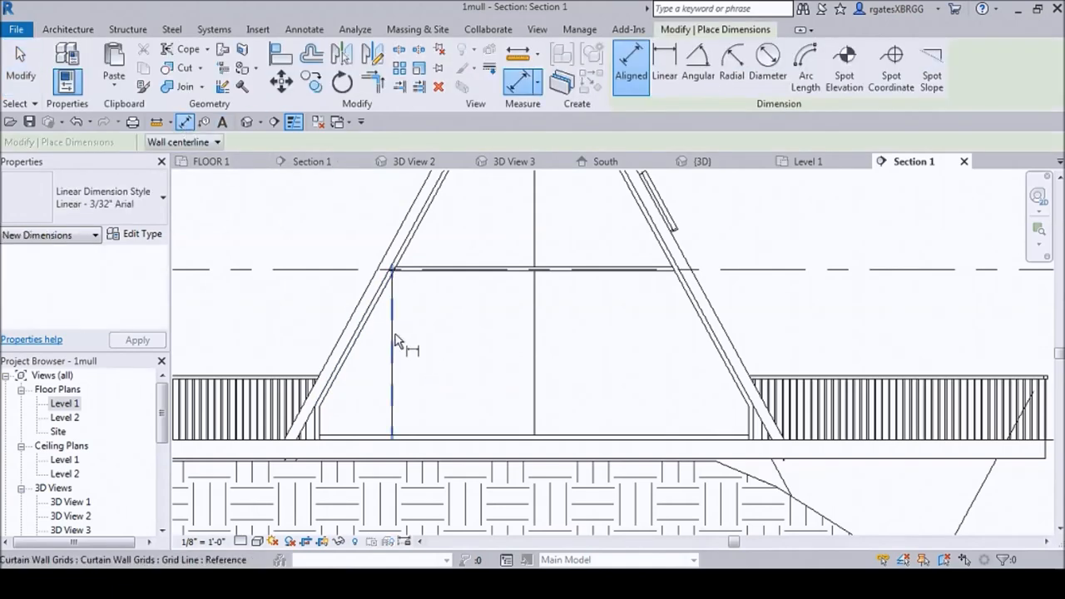
click(315, 434)
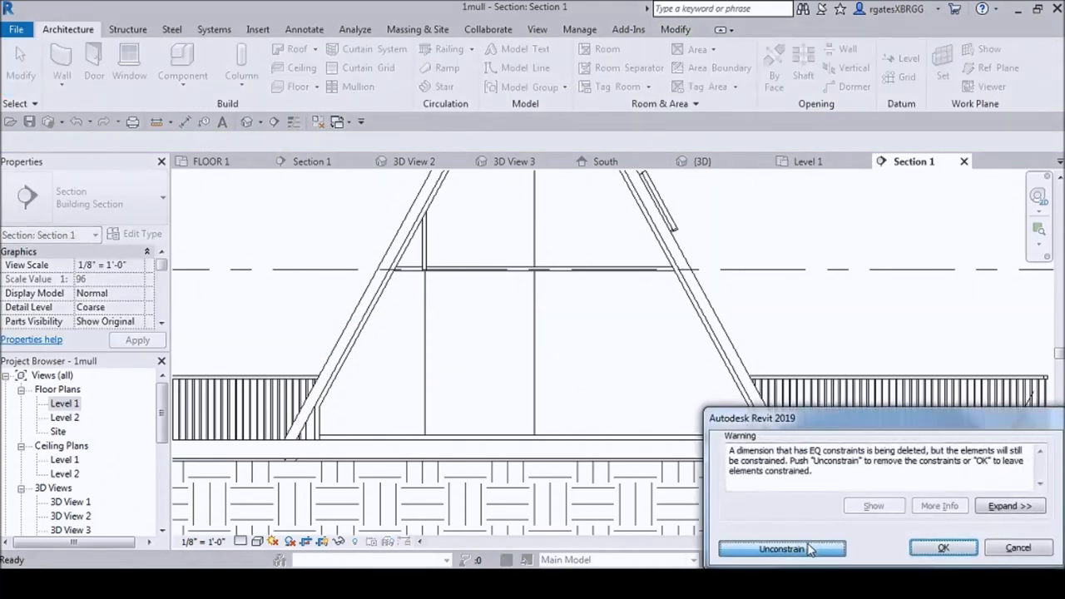
click(781, 549)
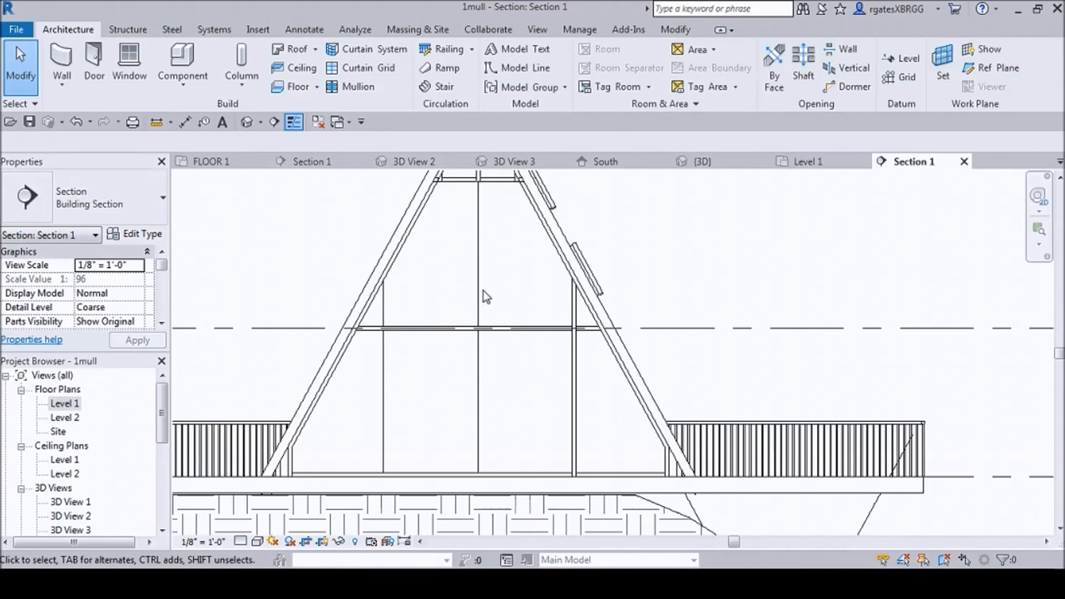
Place 2.5" x 5" rectangular mullions on the vertical curtain grid lines.
click(352, 86)
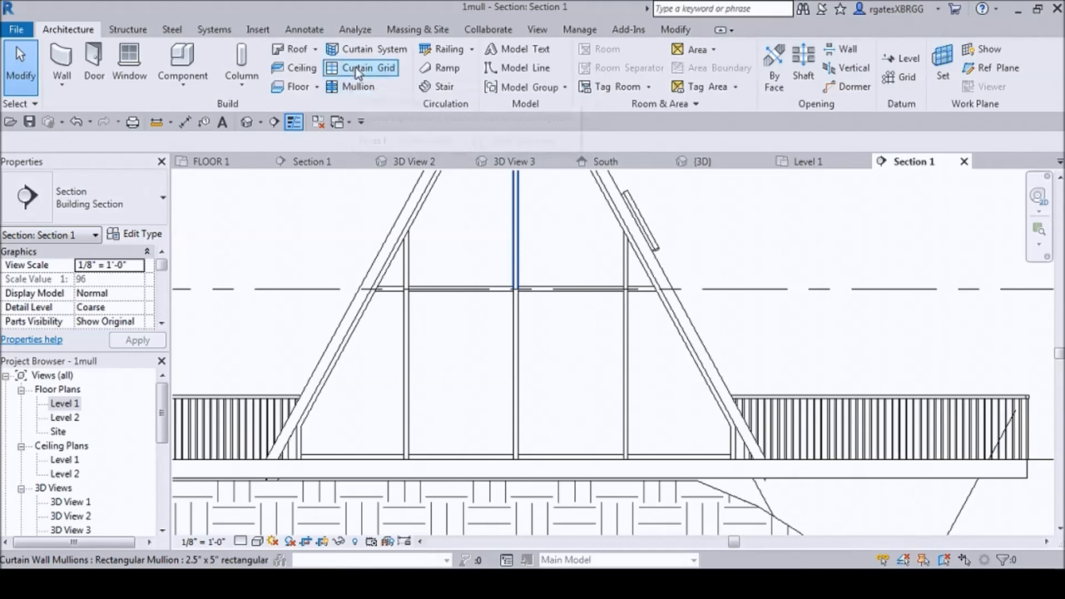
Add a second horizontal curtain grid line just below the existing one.
click(361, 67)
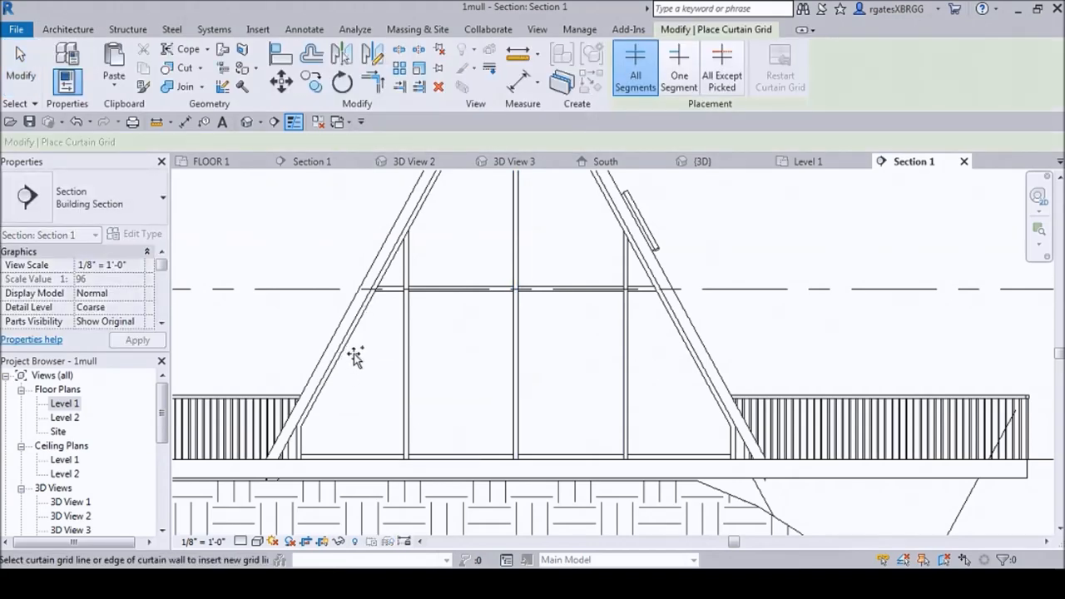
mouse_move(366, 322)
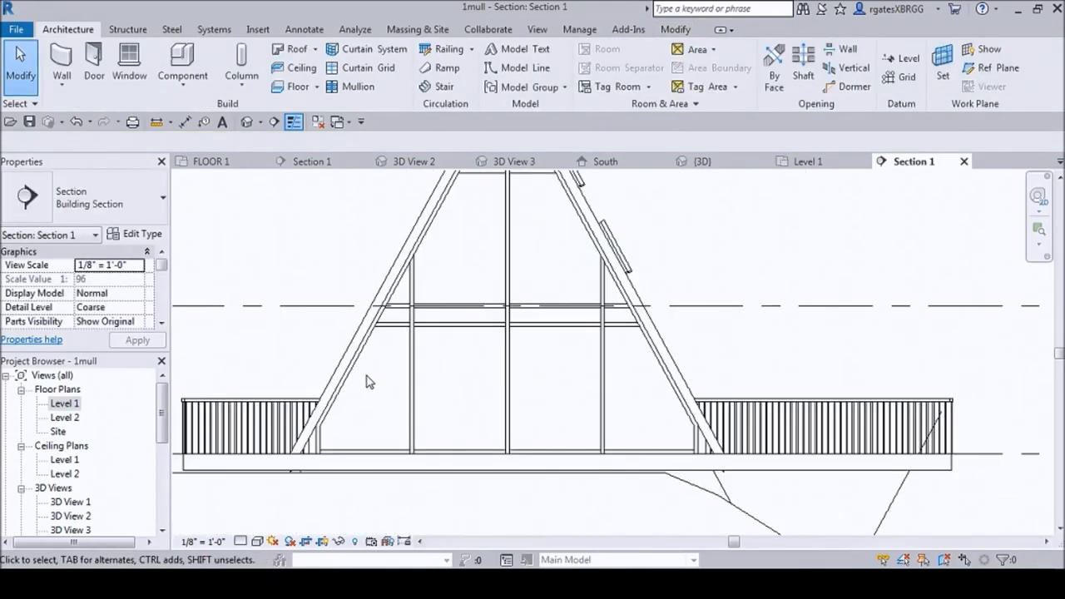
scroll(down, 3)
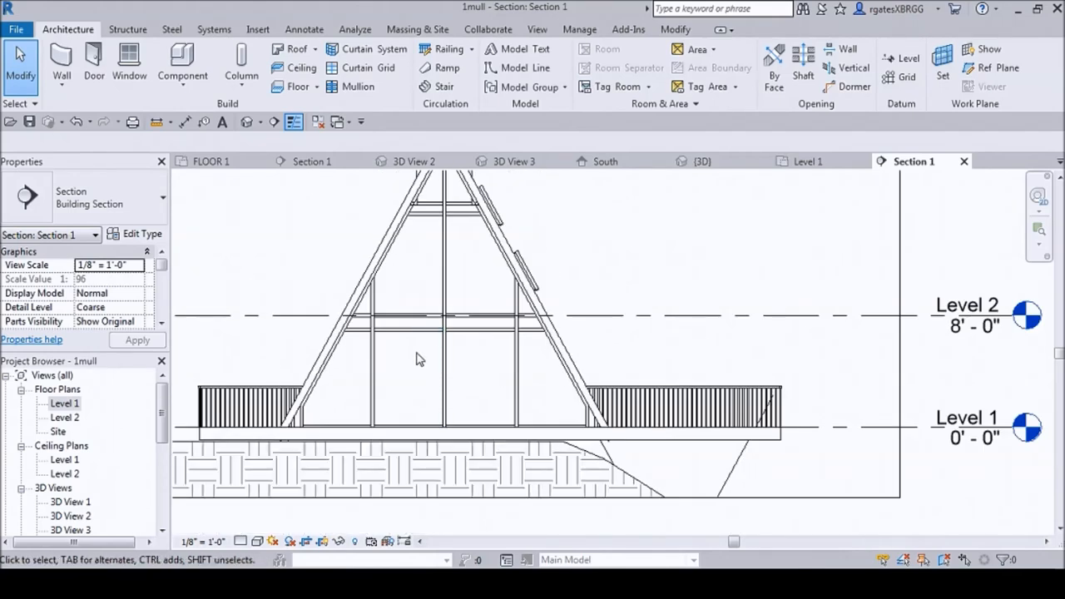
mouse_move(514, 368)
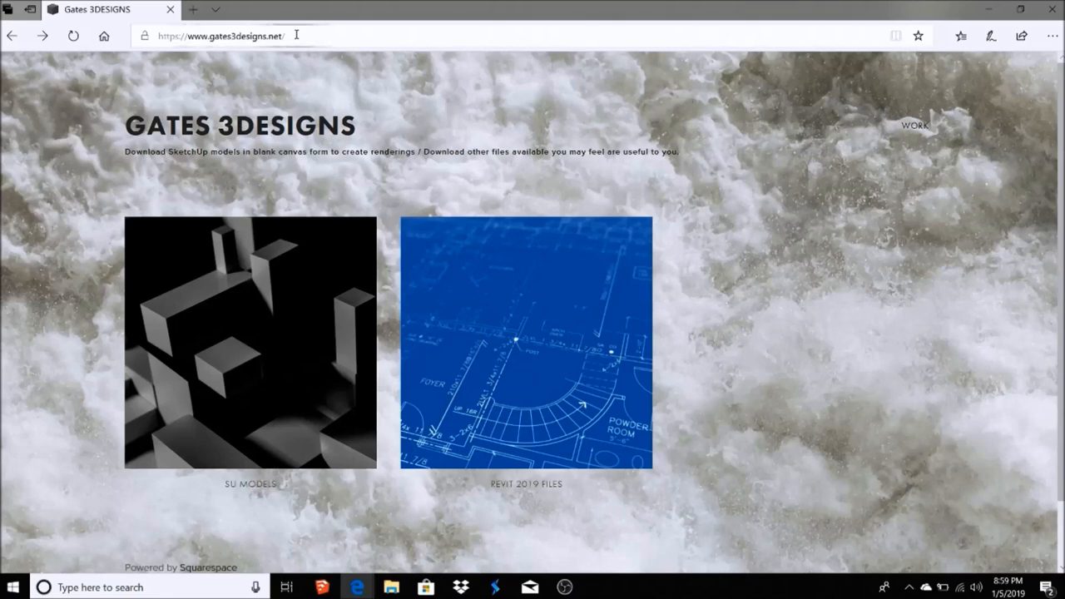
mouse_move(297, 106)
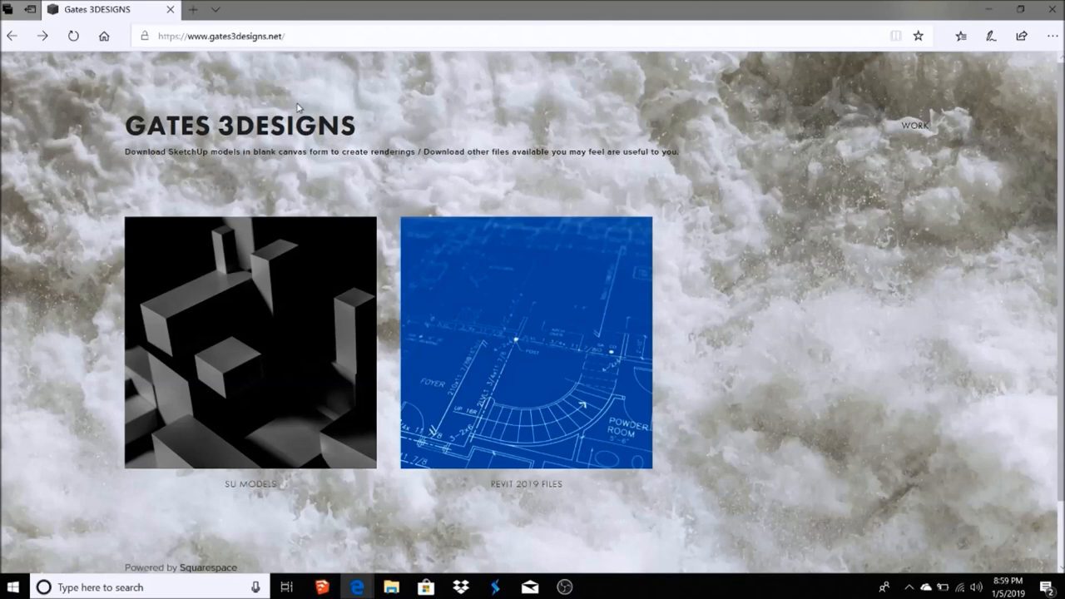
mouse_move(248, 365)
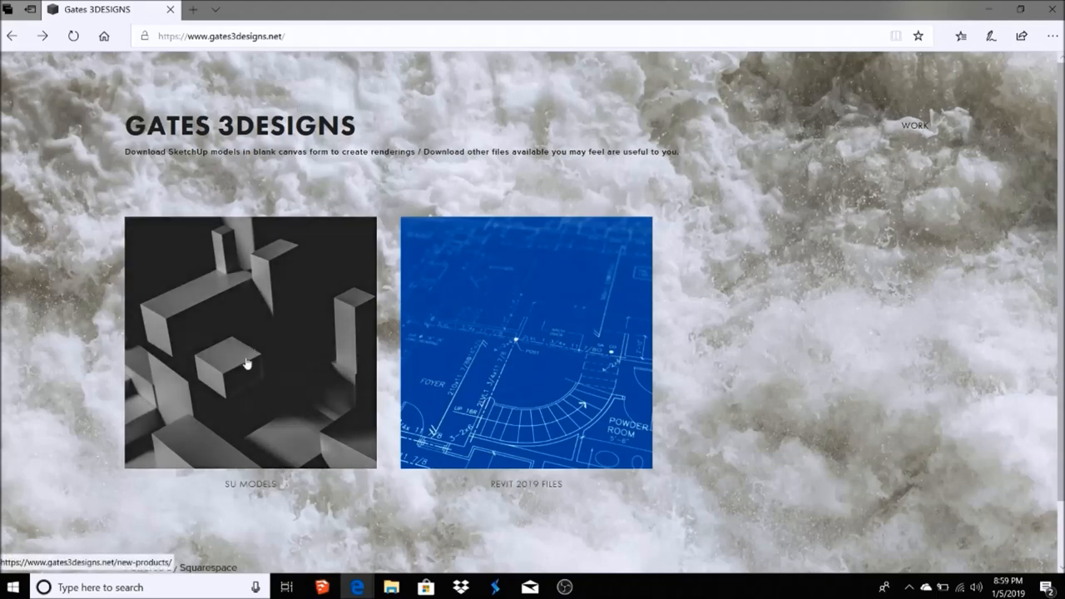
click(249, 342)
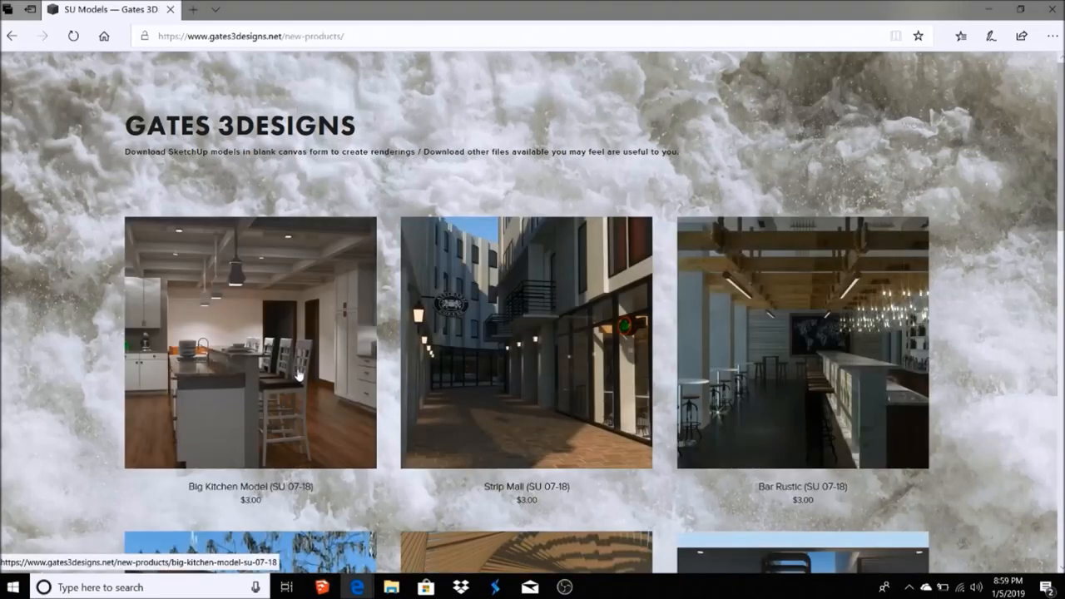
scroll(down, 3)
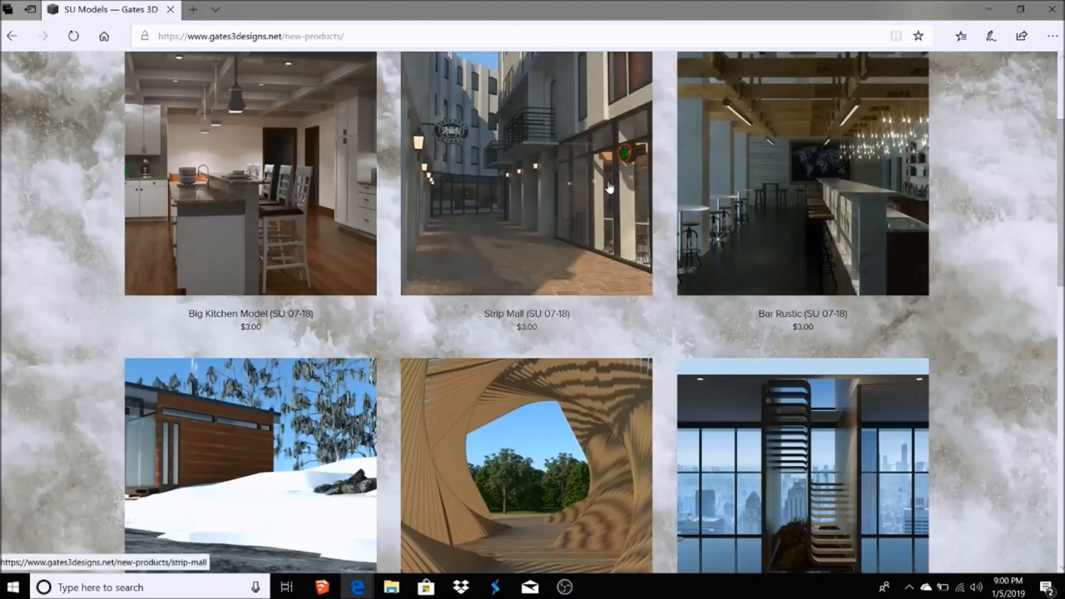
mouse_move(555, 206)
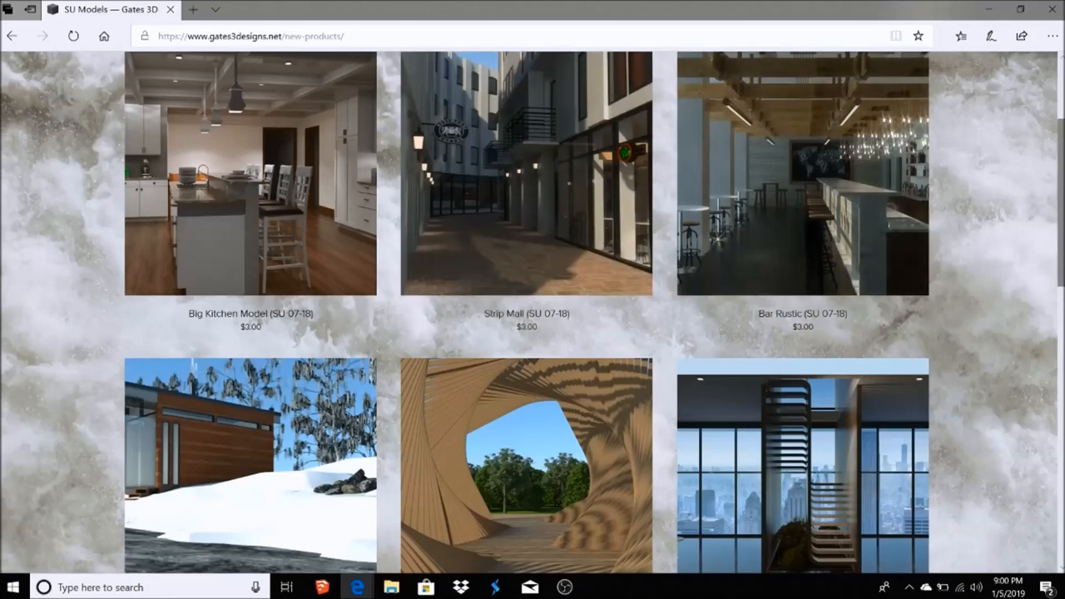
scroll(up, 3)
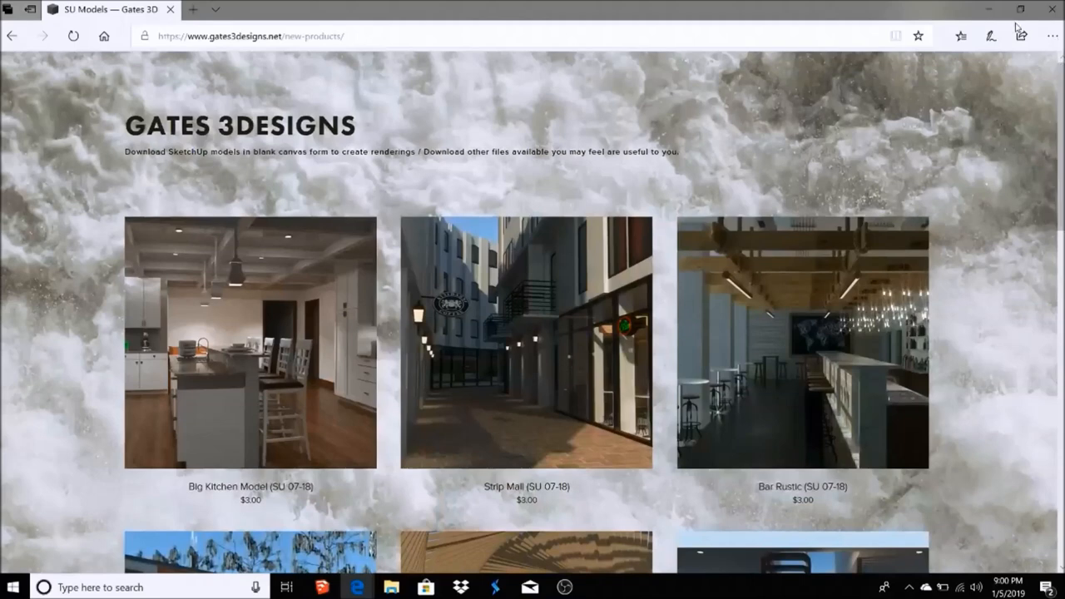
mouse_move(75, 93)
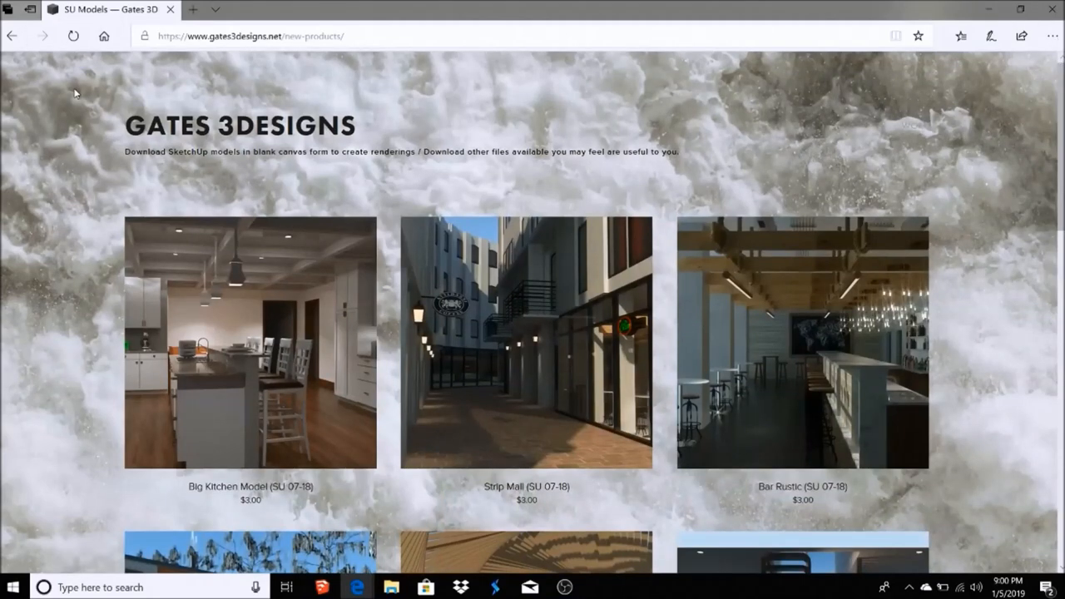
click(13, 36)
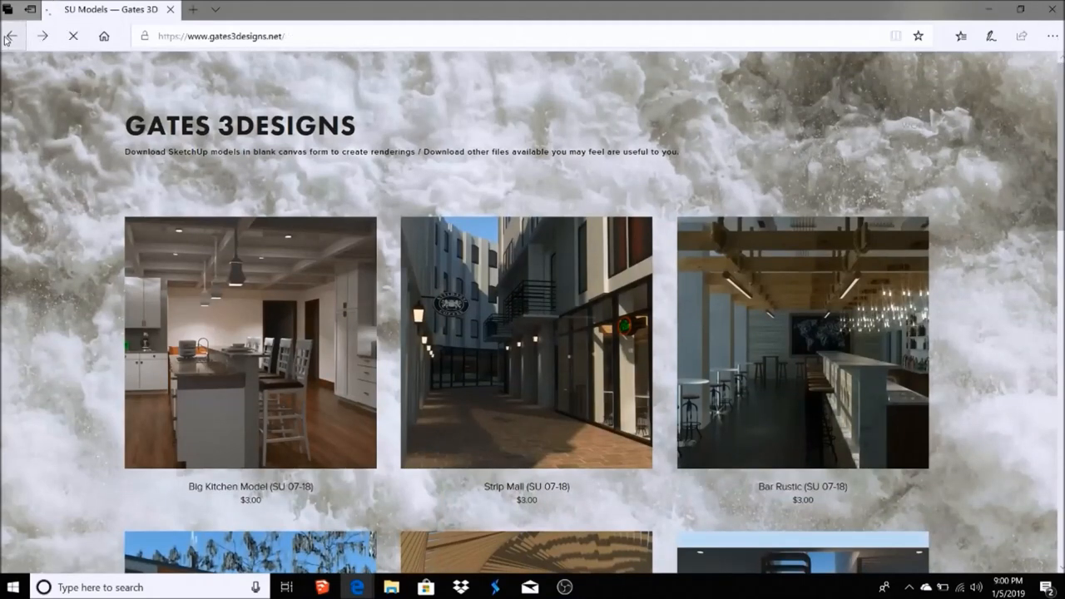